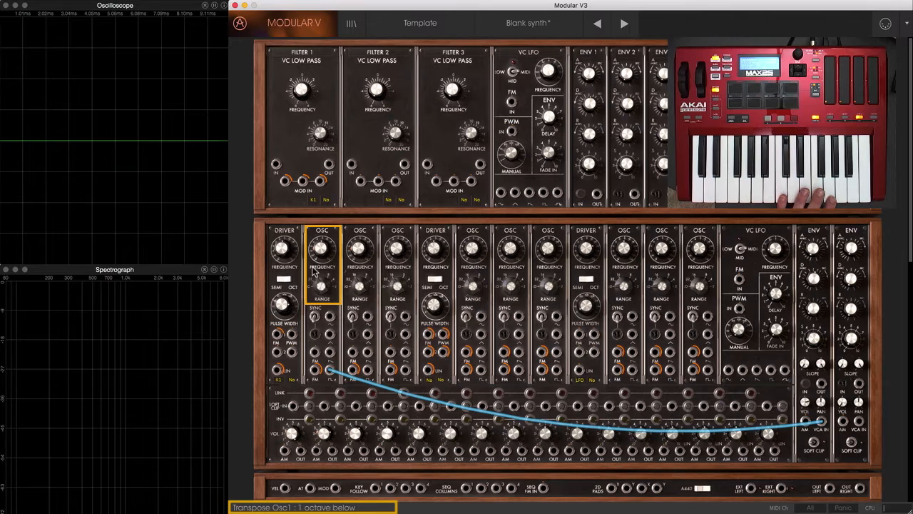
# Step: Turn down the Filter 1 VC Low Pass knob for a rounder square wave, then nudge the envelope time
pyautogui.click(813, 278)
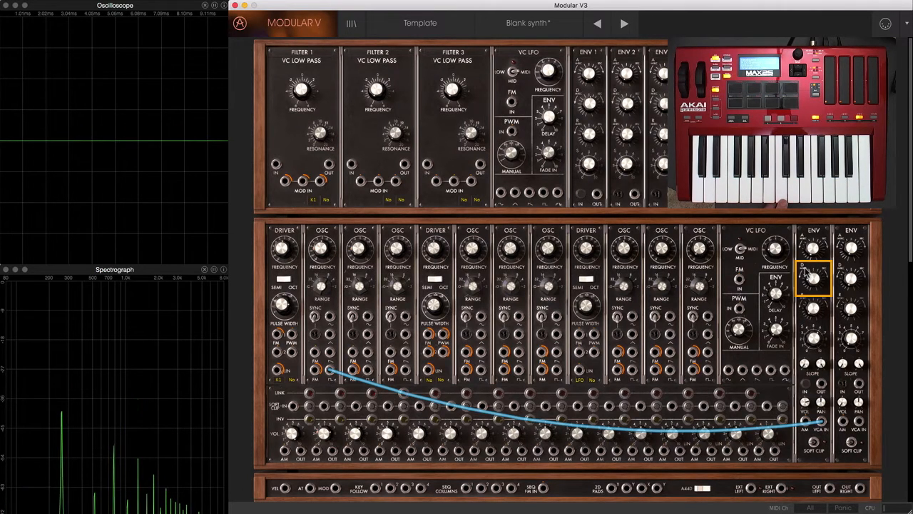
pyautogui.moveTo(813, 278); pyautogui.dragTo(813, 317)
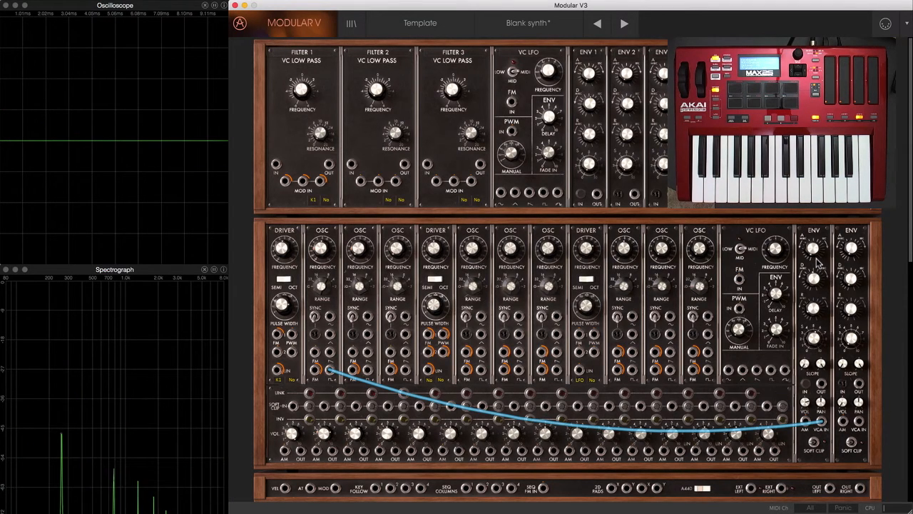
pyautogui.click(301, 92)
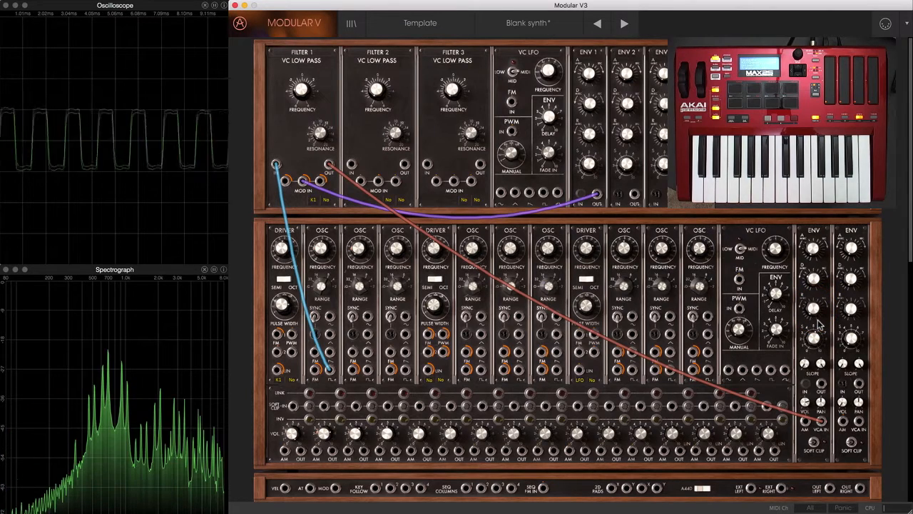
pyautogui.click(306, 172)
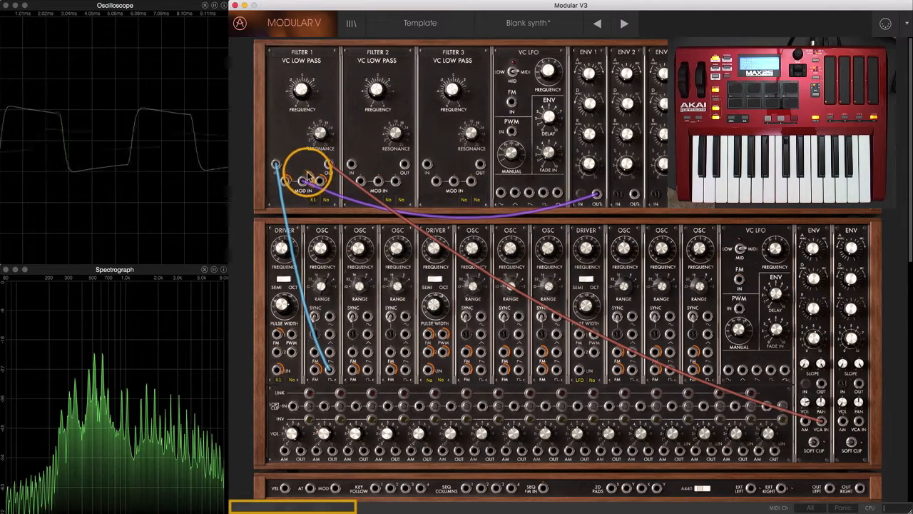
pyautogui.moveTo(806, 295); pyautogui.dragTo(806, 285)
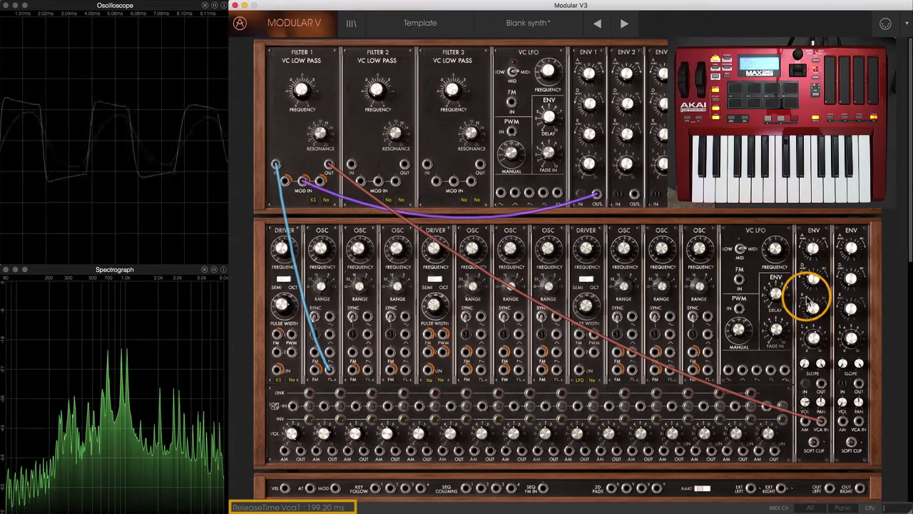